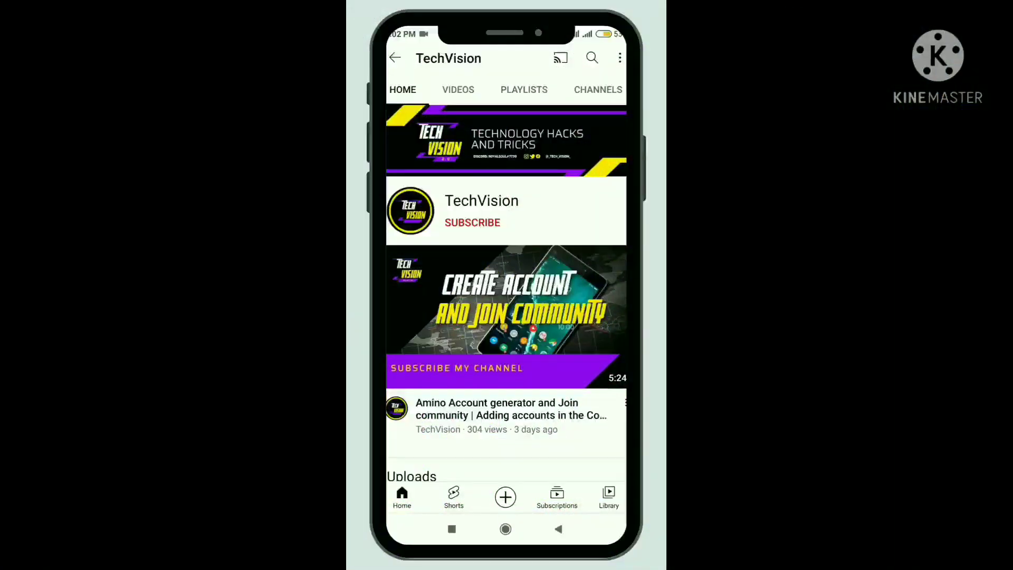
Step: Subscribe to the TechVision YouTube channel and choose a notification level from the bell
left_click(472, 221)
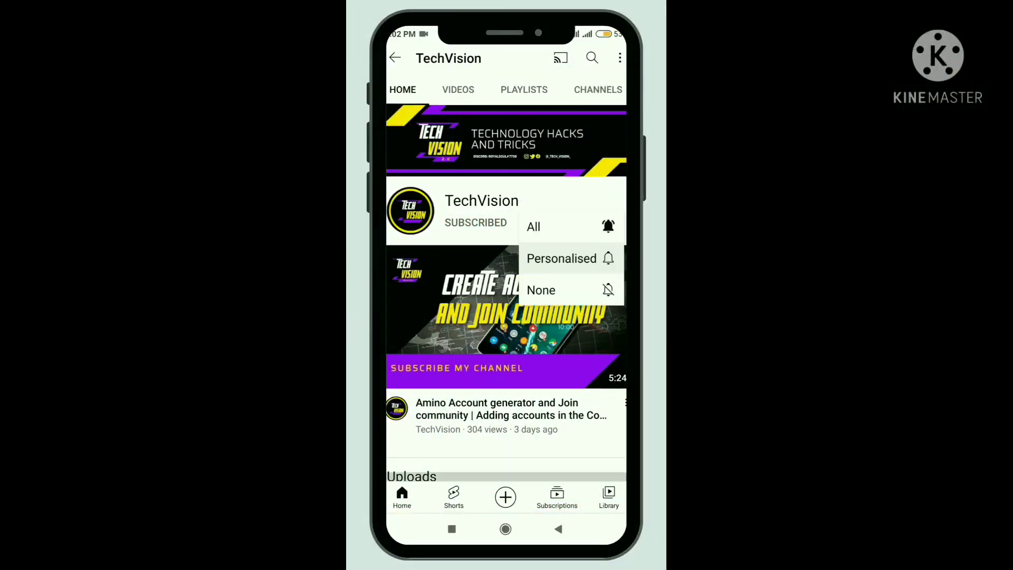
left_click(533, 227)
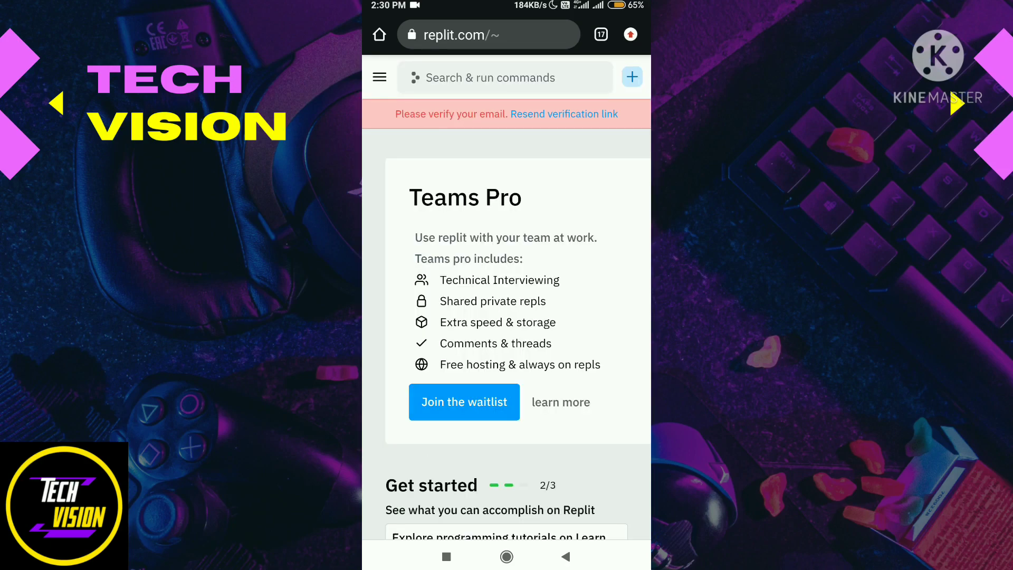
Step: Create a new Python repl titled Autoverify
scroll("down", 3)
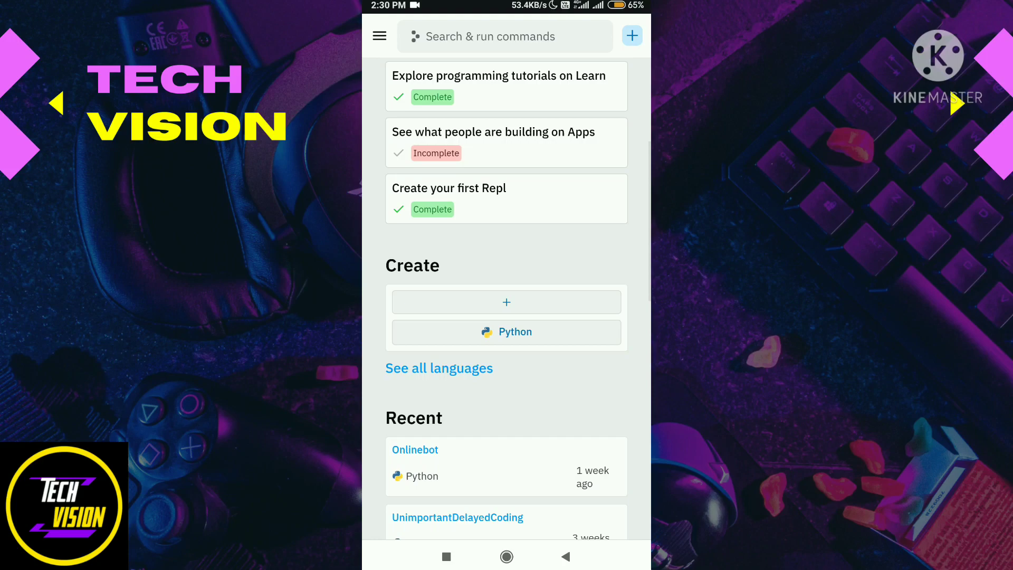
left_click(506, 331)
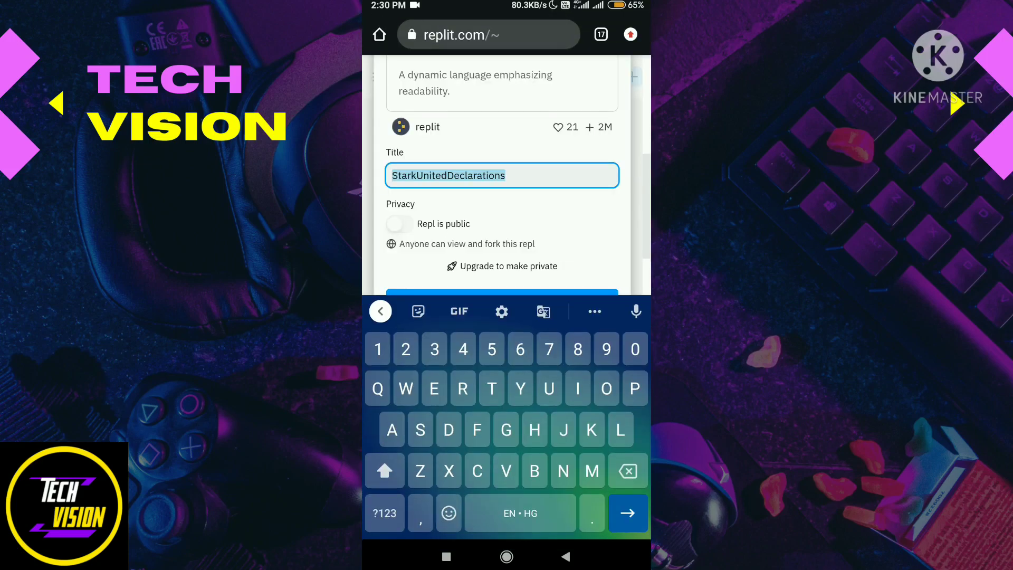
type("Autoveru")
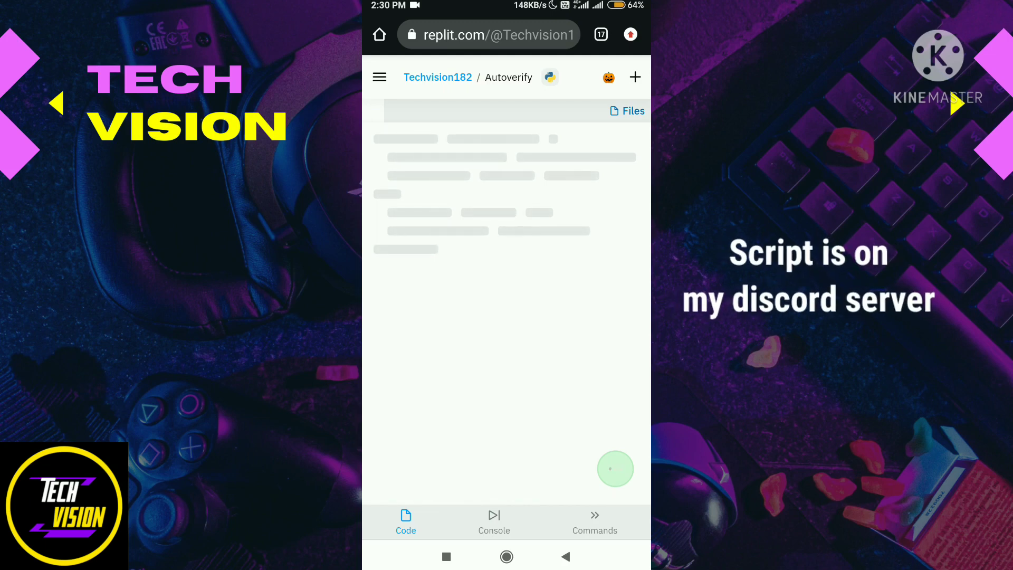
Step: Switch from Replit to the mobile code editor app
left_click(614, 468)
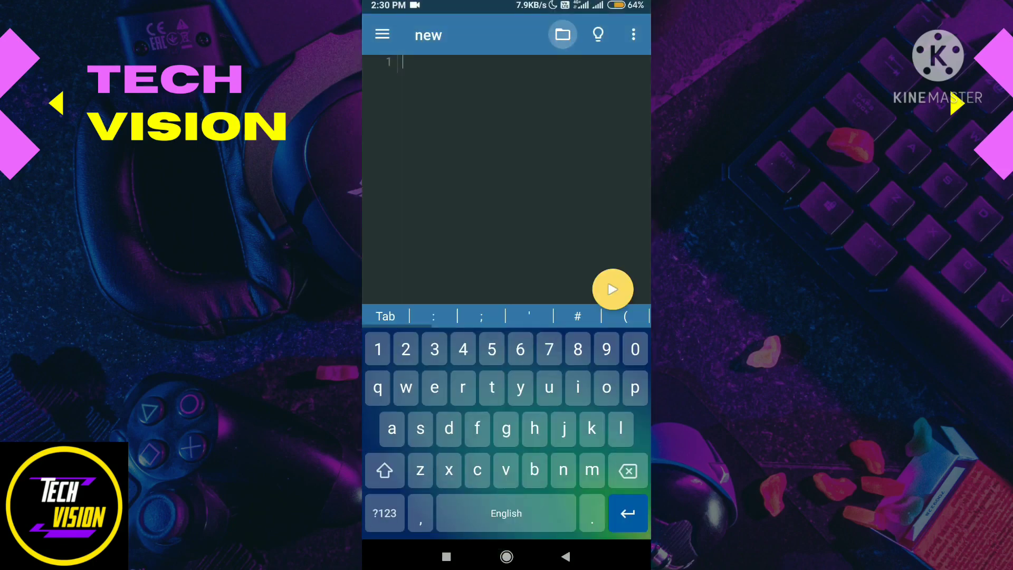
Step: Open Script/Autoverify.py in the code editor and copy all of its code
left_click(561, 35)
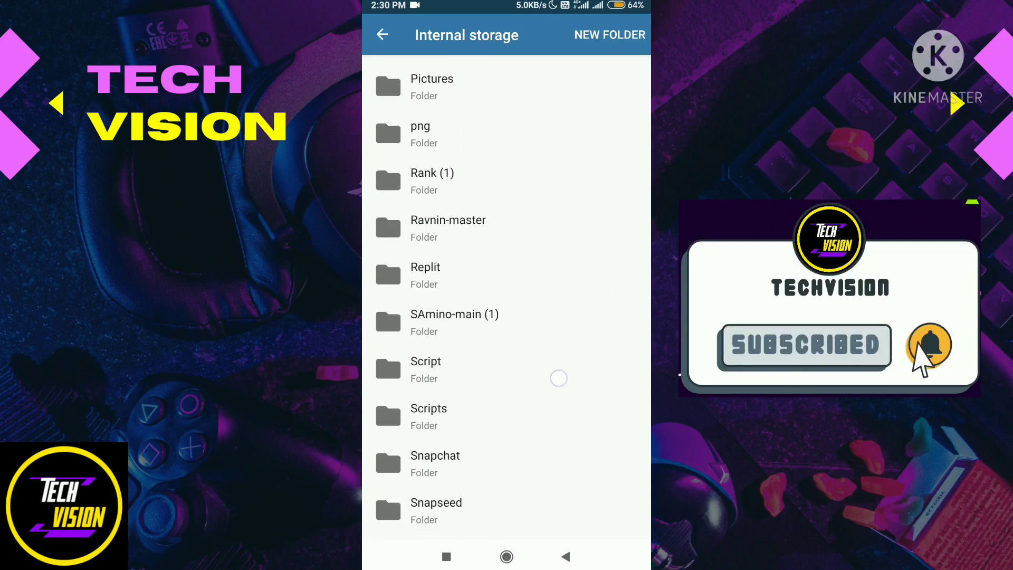
left_click(425, 368)
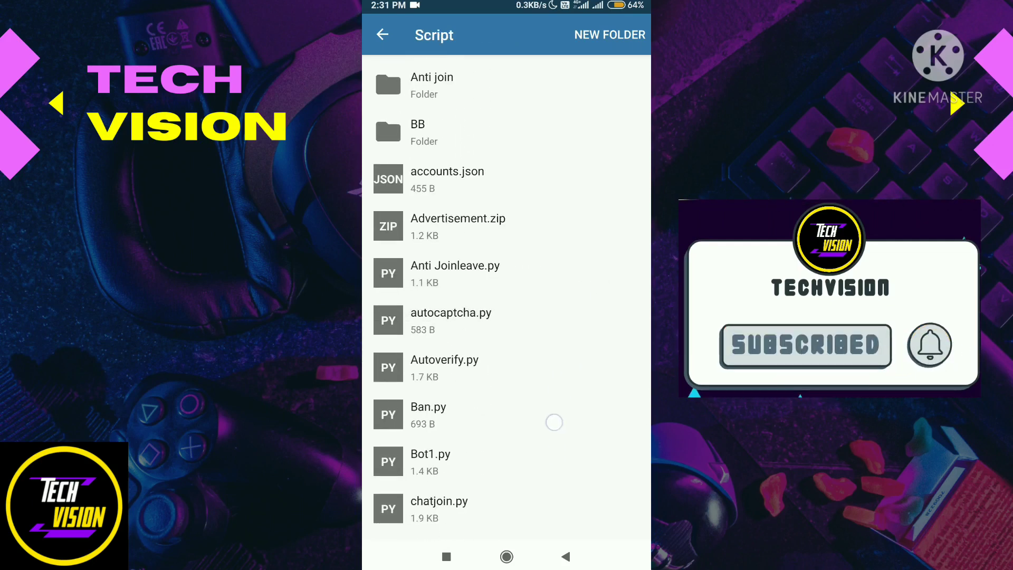
left_click(444, 367)
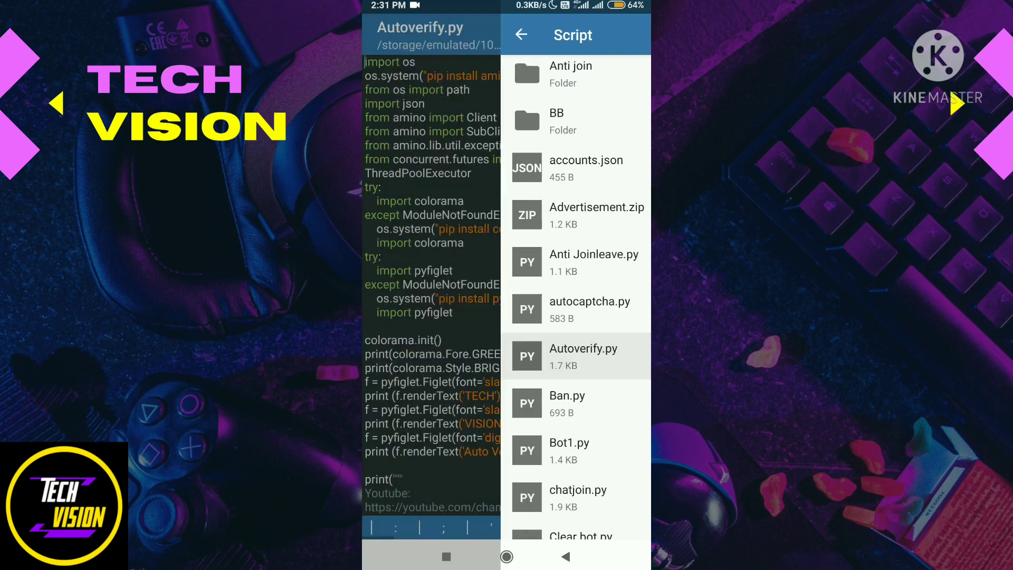
left_click(578, 355)
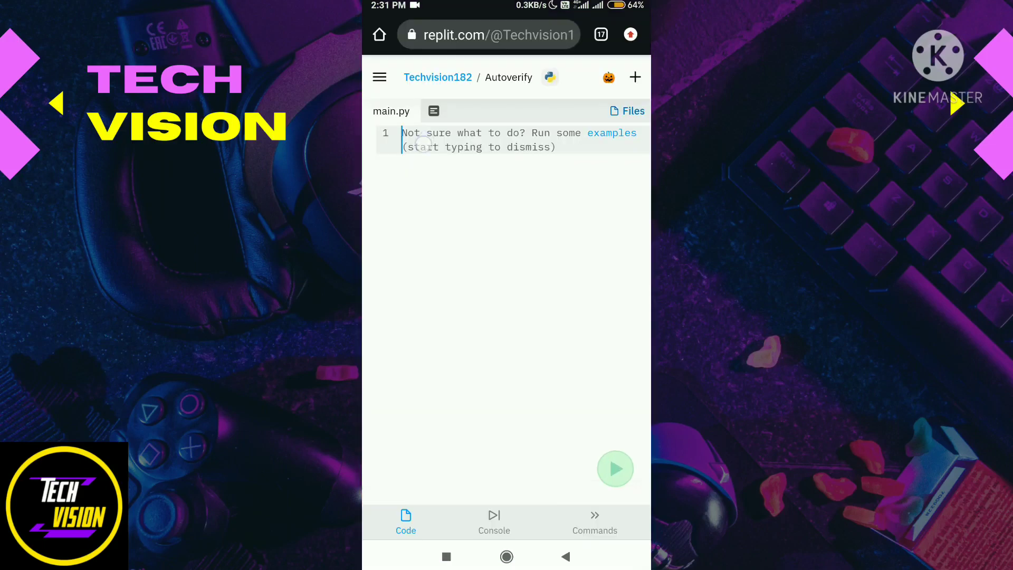
Step: Paste the Autoverify script into main.py, fix the final main() line, and start a file upload
left_click(423, 140)
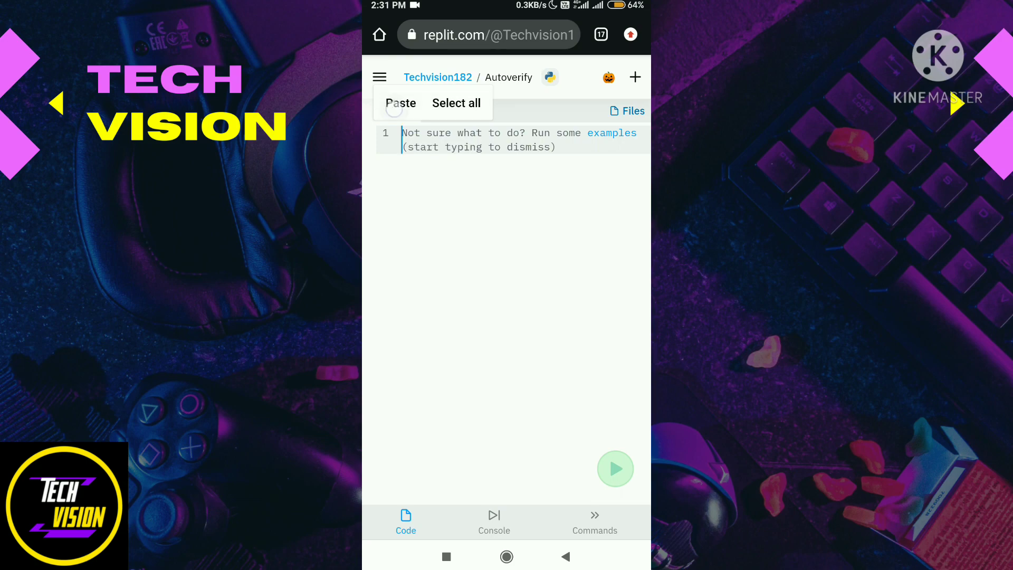
left_click(401, 103)
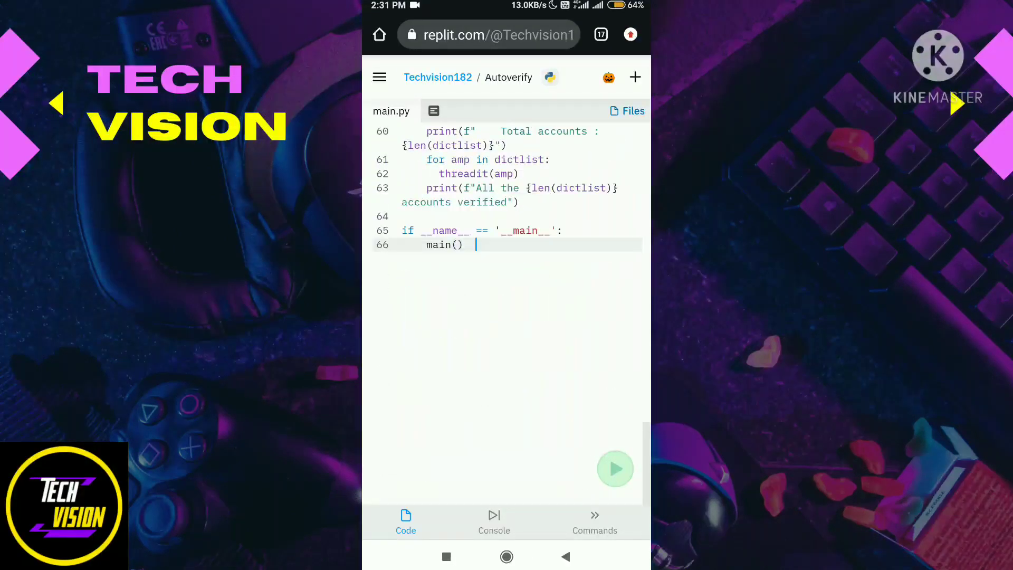
left_click(476, 244)
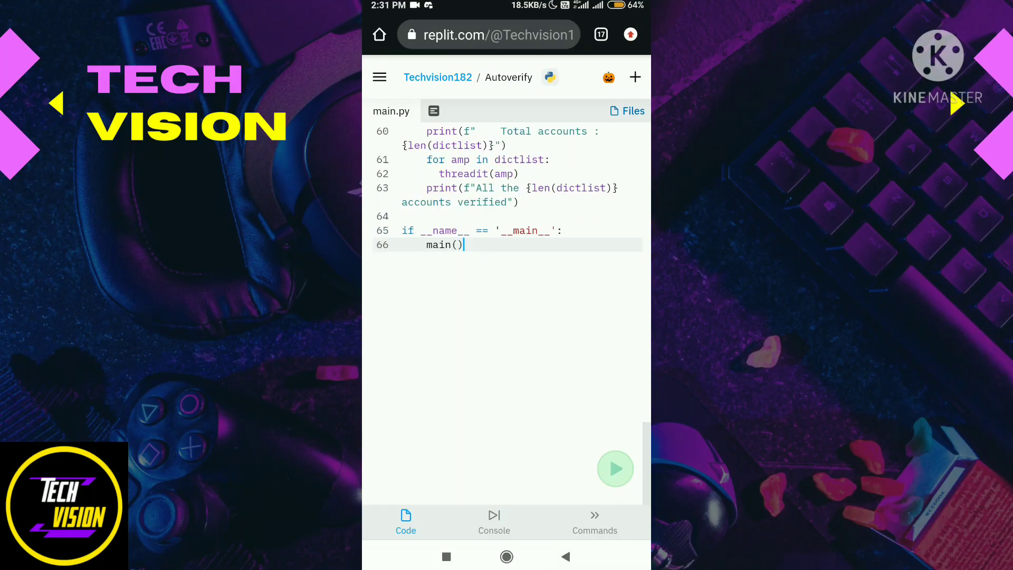
left_click(626, 110)
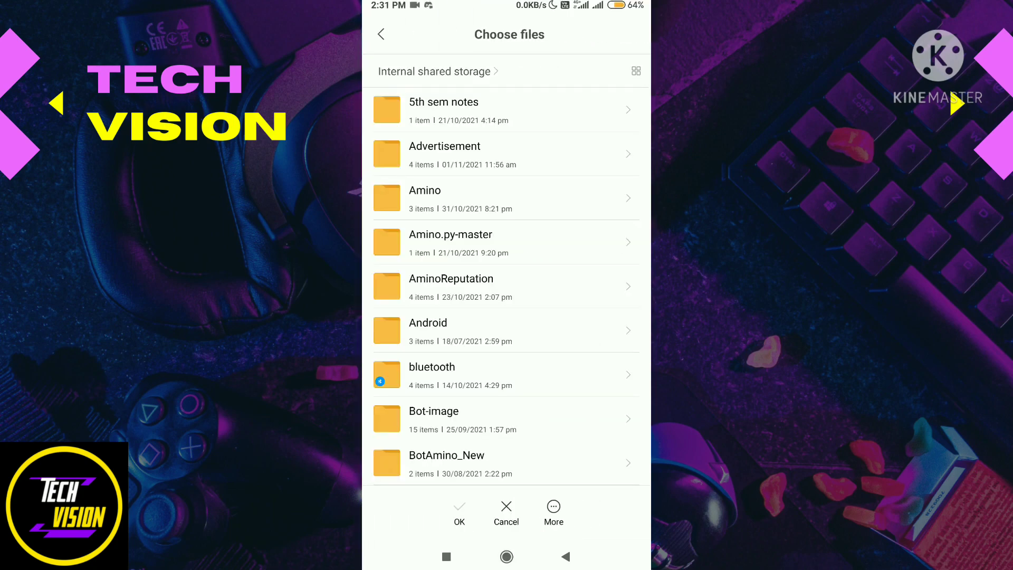
Step: Upload accounts.json from the phone's Script folder into the repl
scroll("down", 3)
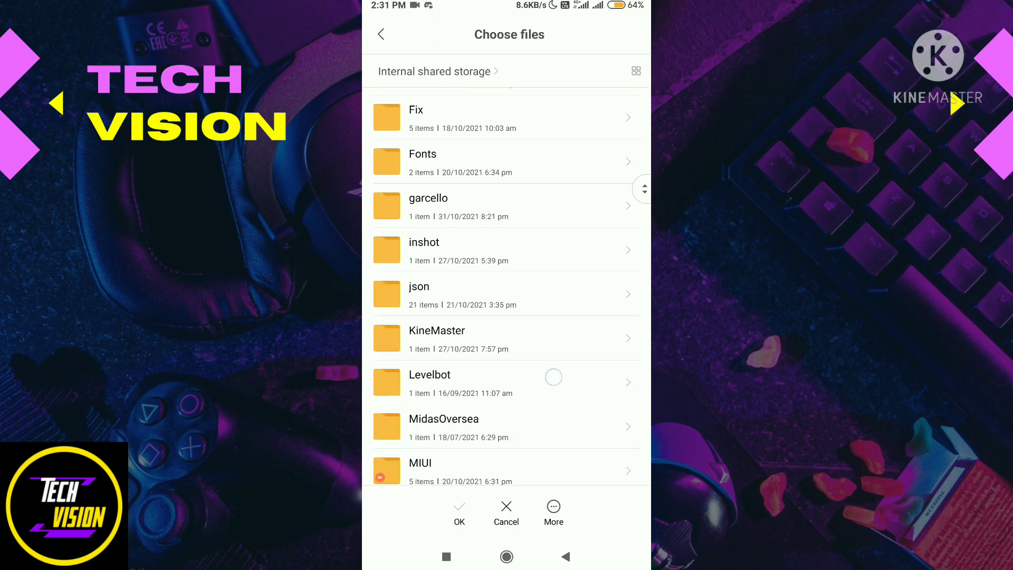
scroll("down", 3)
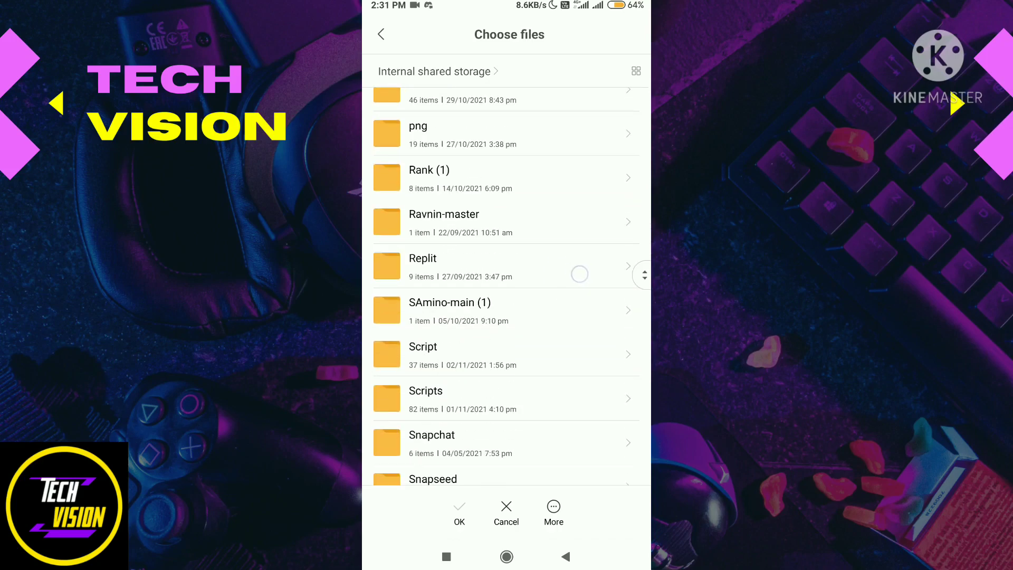
left_click(422, 347)
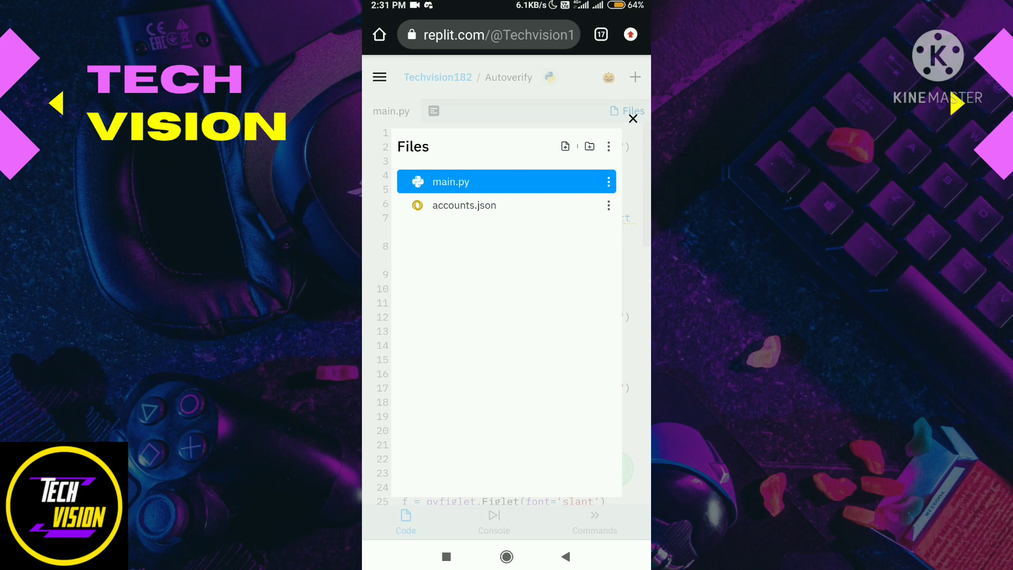
Step: Close the Files panel and scroll main.py to the lines loading accounts.json
left_click(632, 118)
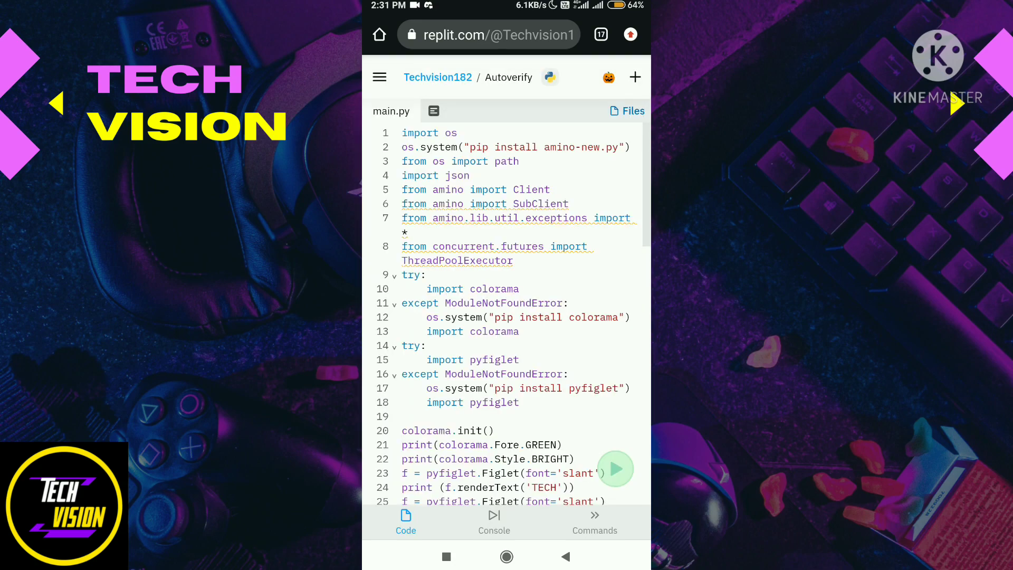
scroll("down", 3)
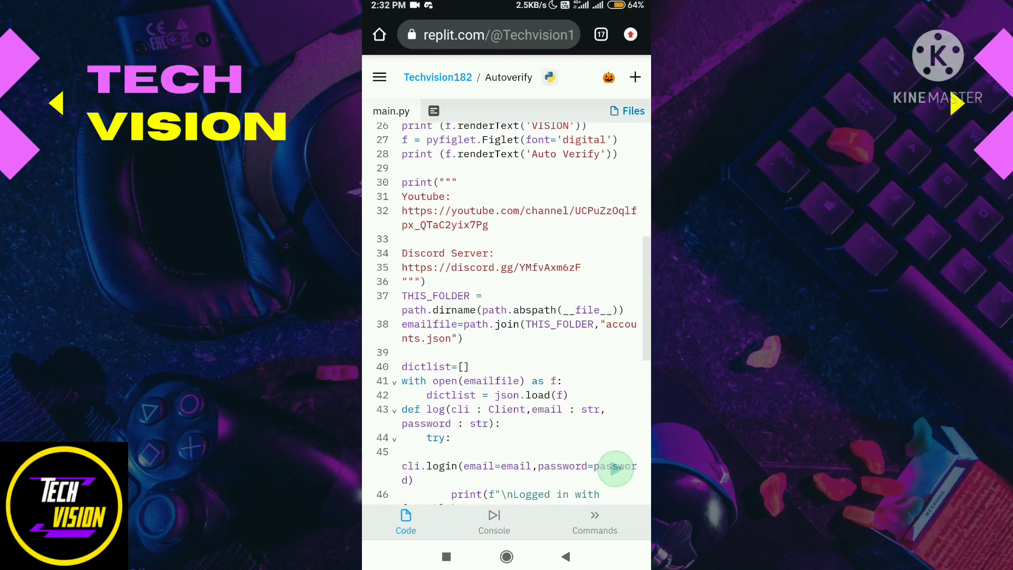
scroll("down", 3)
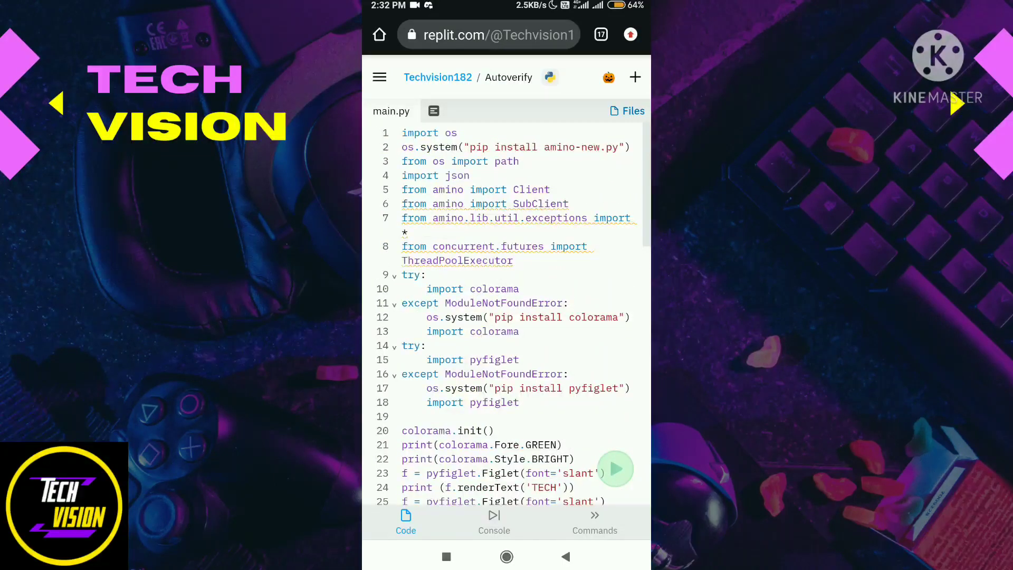
scroll("down", 3)
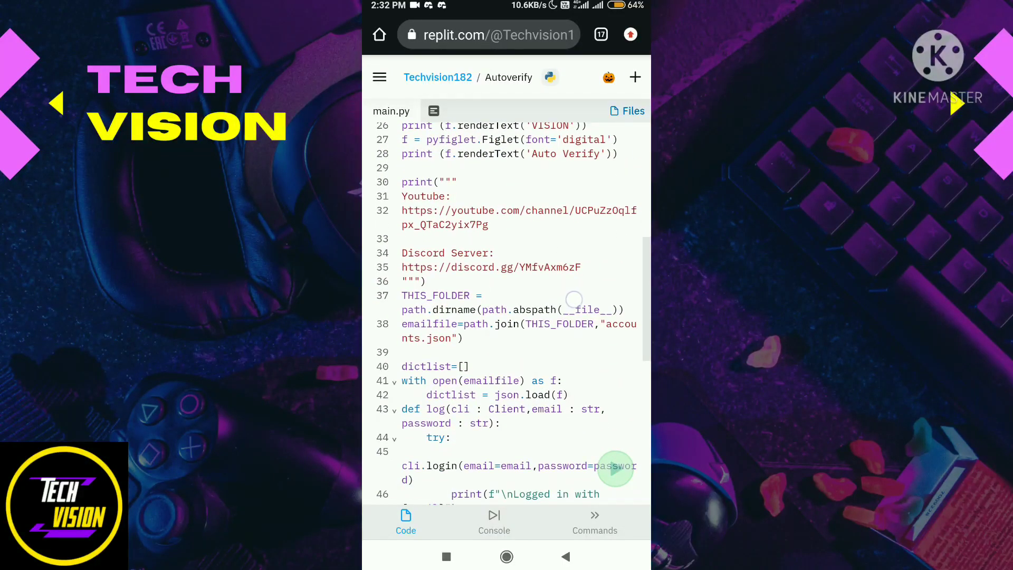